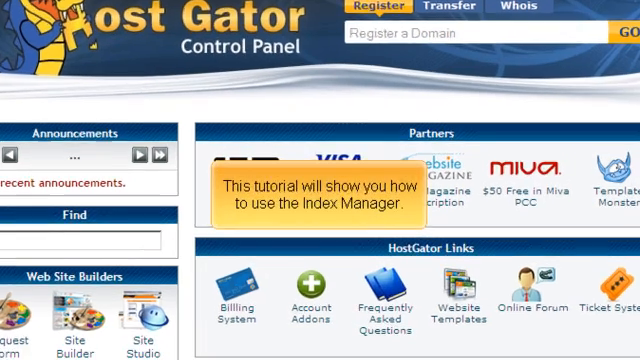
Launch the Index Manager tool from cPanel's Advanced section
scroll(up, 3)
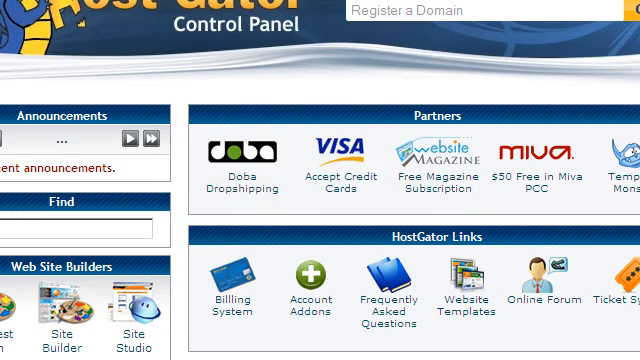
scroll(down, 3)
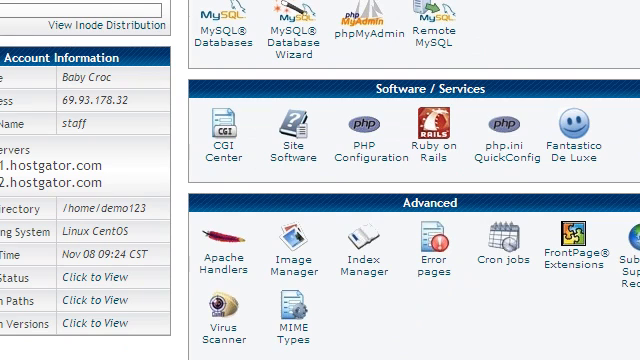
mouse_move(354, 252)
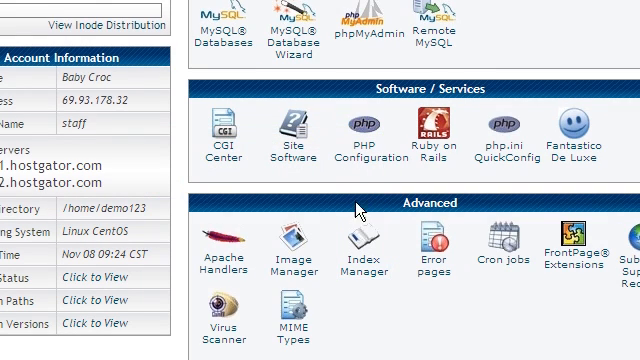
click(290, 244)
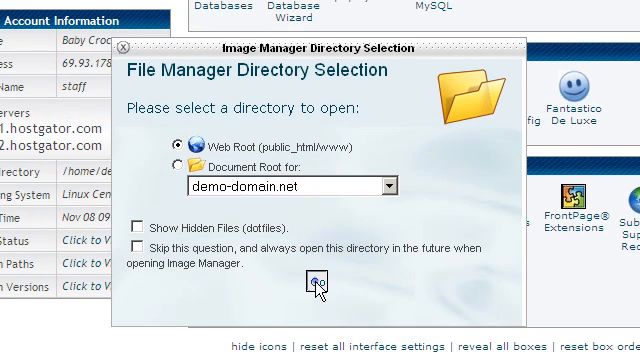
Begin browsing from the Web Root (public_html/www) folder via Go
click(314, 284)
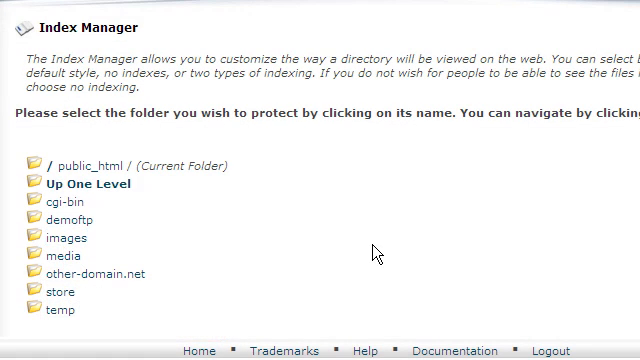
mouse_move(64, 240)
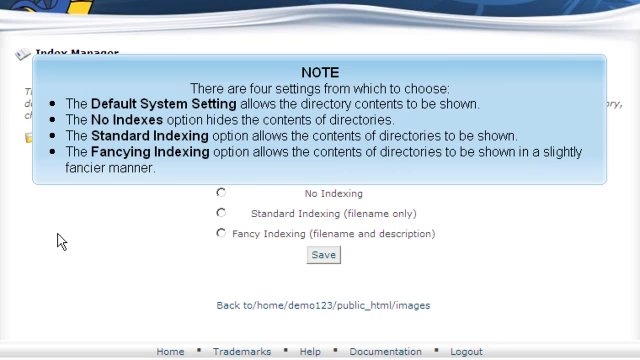
Choose the images folder under public_html to show its indexing options
scroll(up, 3)
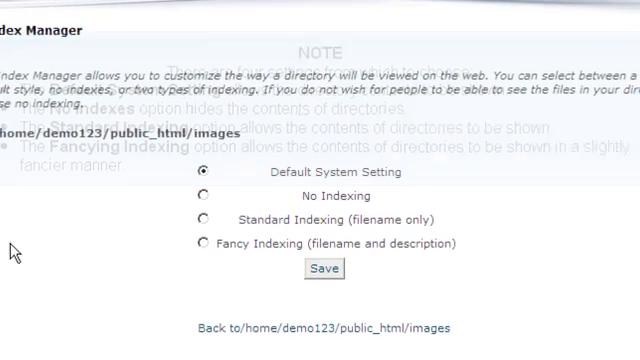
Set public_html/images to No Indexing and save, reaching the Index Settings Updated confirmation
click(204, 194)
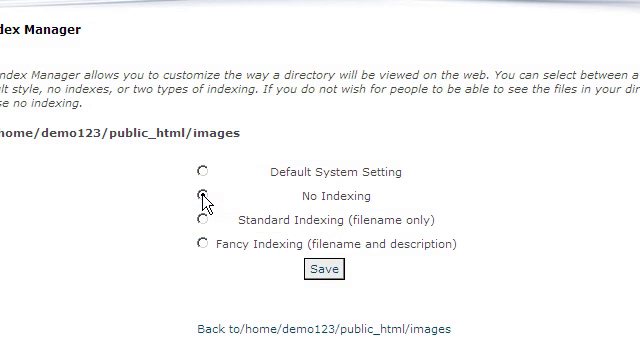
click(204, 196)
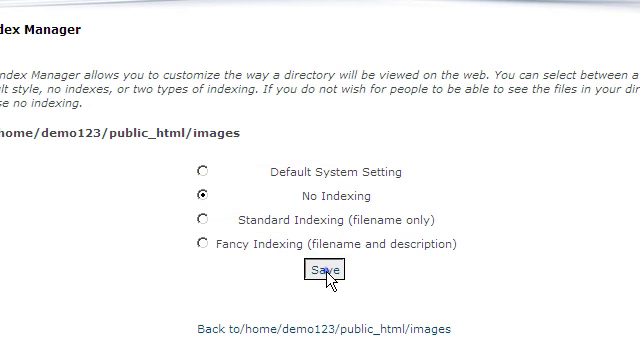
click(320, 268)
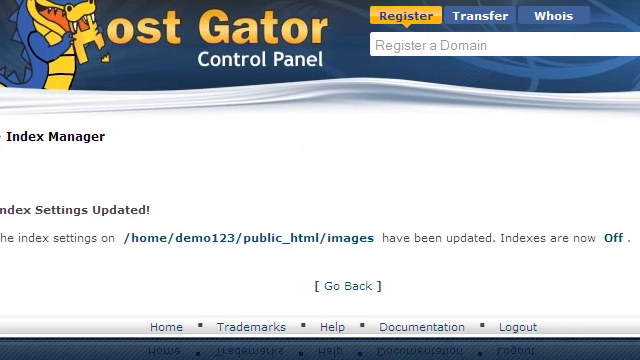